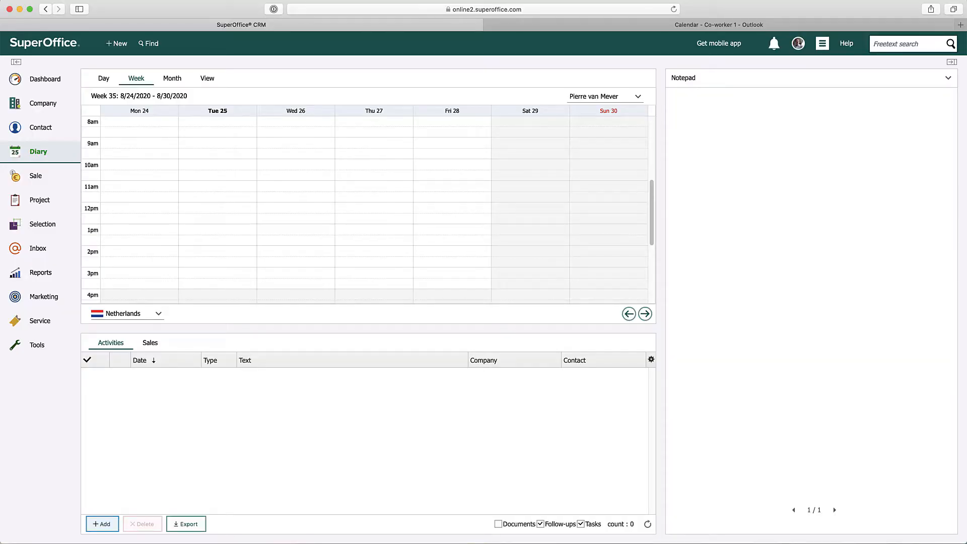
Save an 8/26 external meeting at KLM Head Office Amsterdam described 'new engine design'.
click(719, 24)
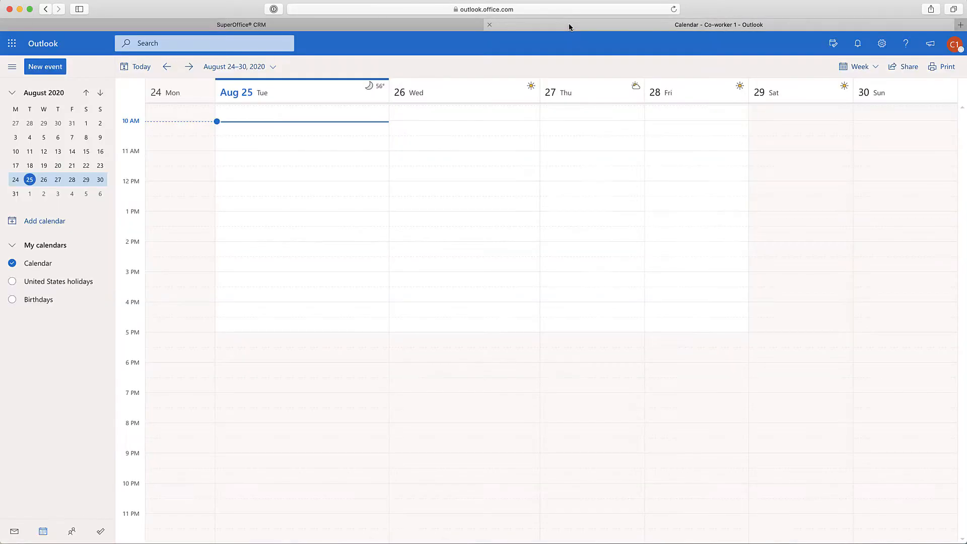
click(241, 24)
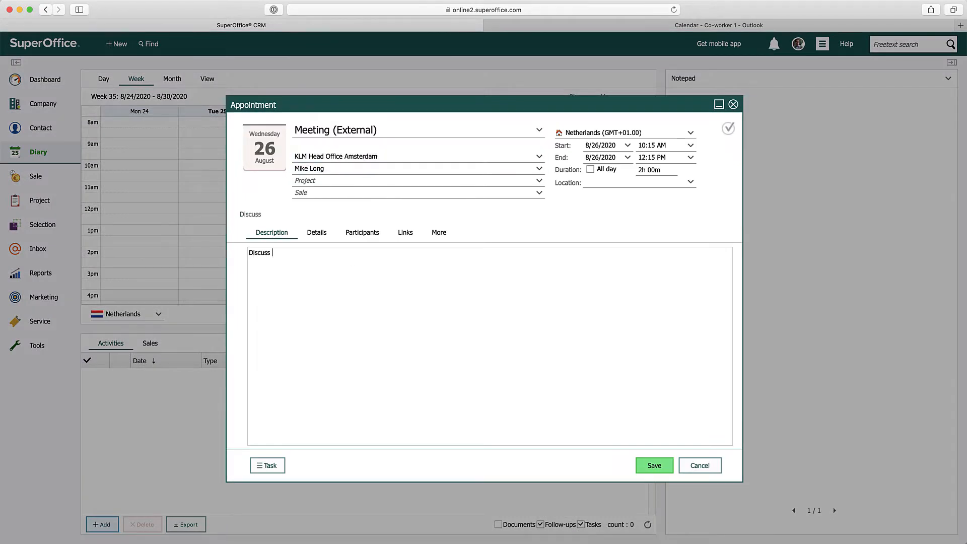
text(new engine design)
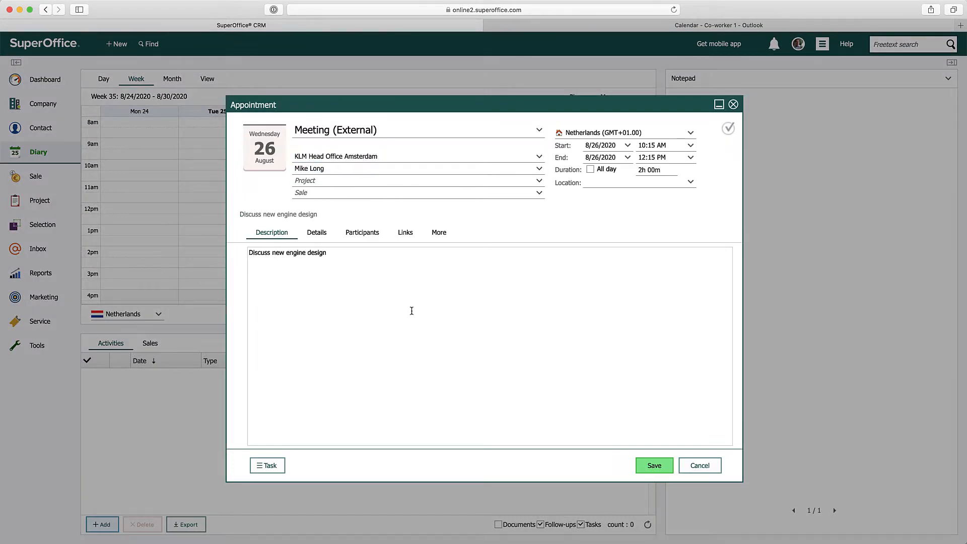
click(653, 466)
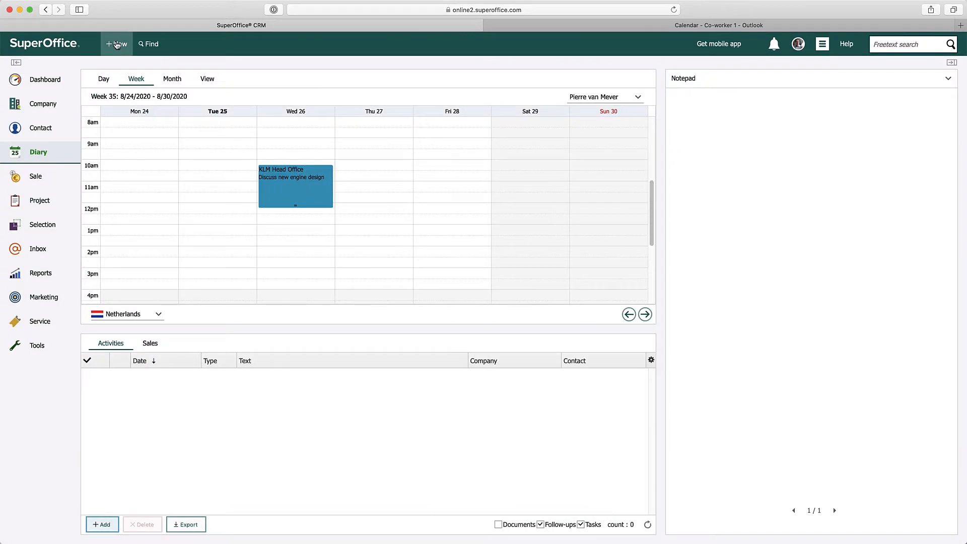
Add a follow-up task for Coca Cola to check on the project.
click(116, 43)
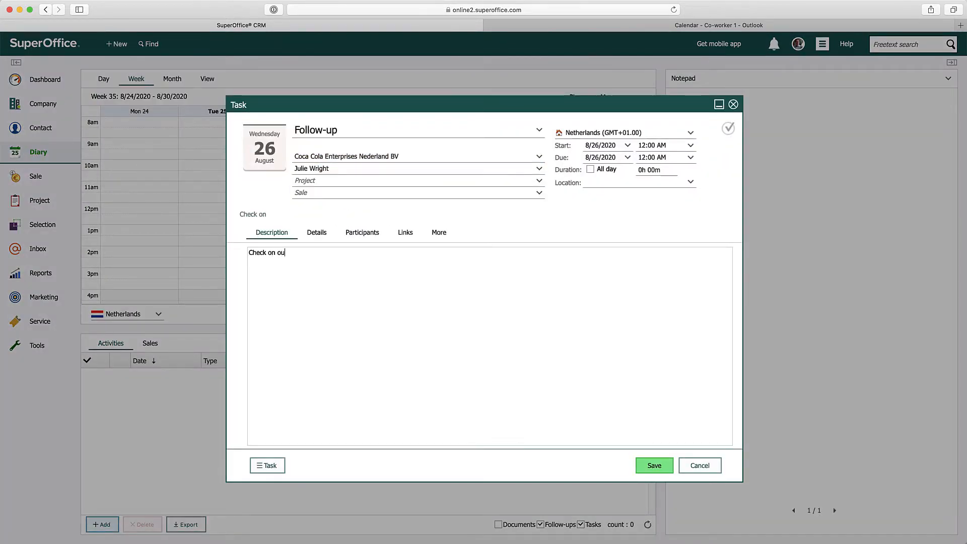
click(653, 466)
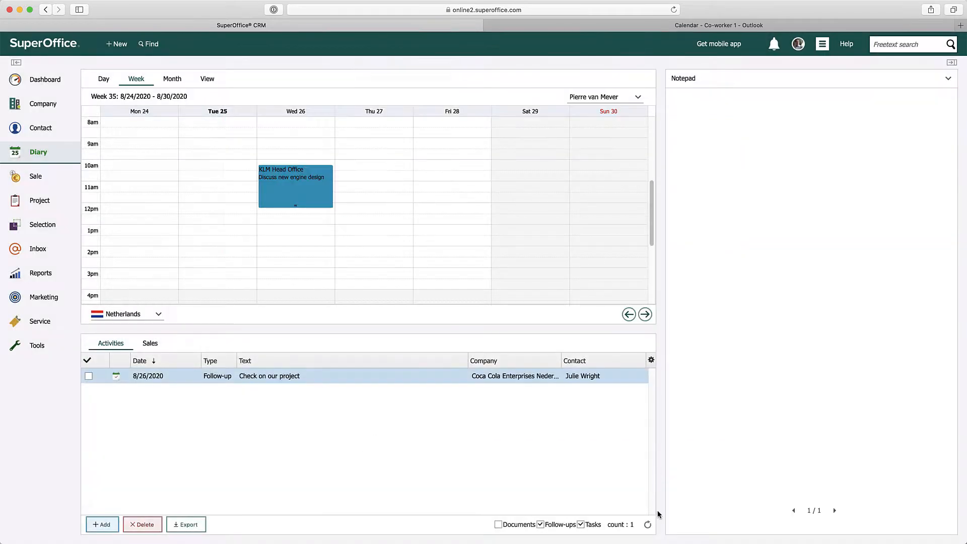
View the synced KLM meeting's details on Wed 26 in Outlook, then head to the task list.
click(719, 26)
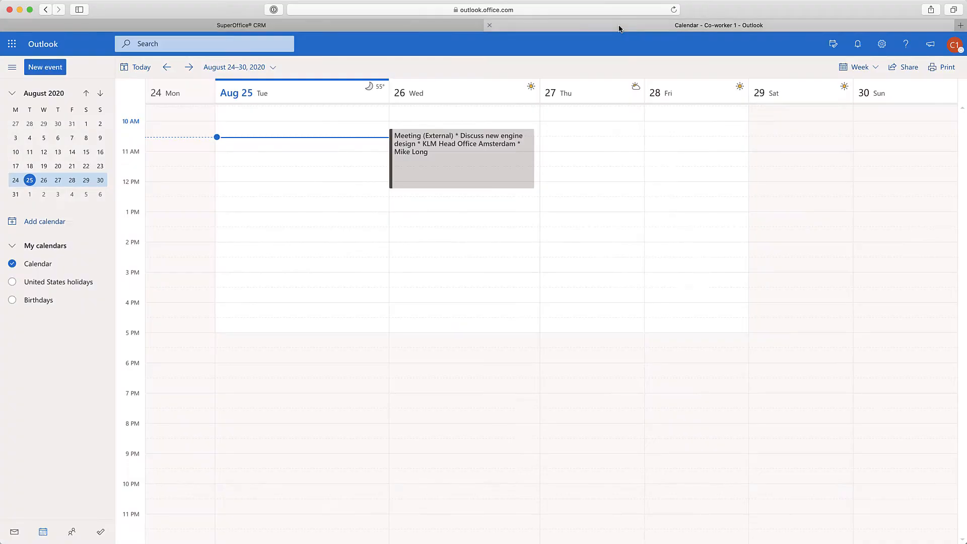
click(462, 159)
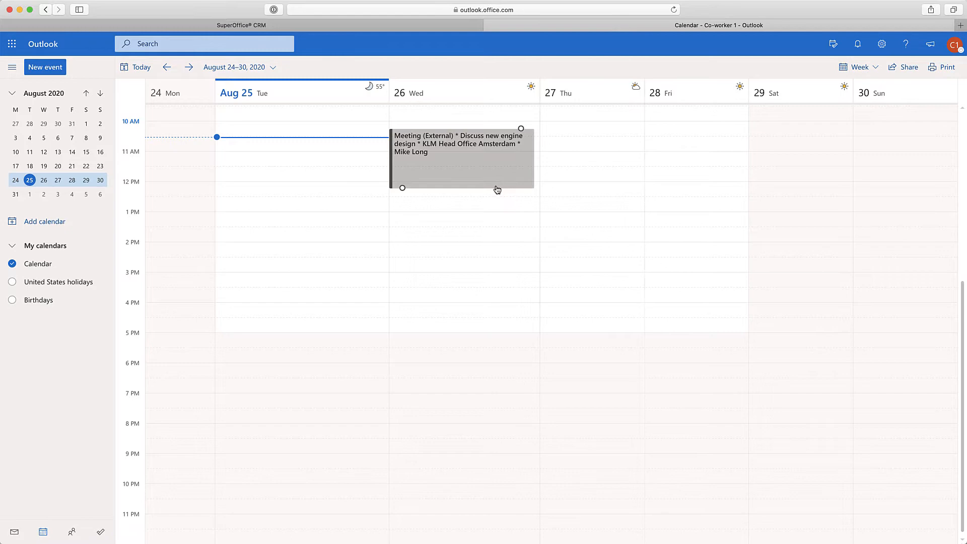
click(459, 144)
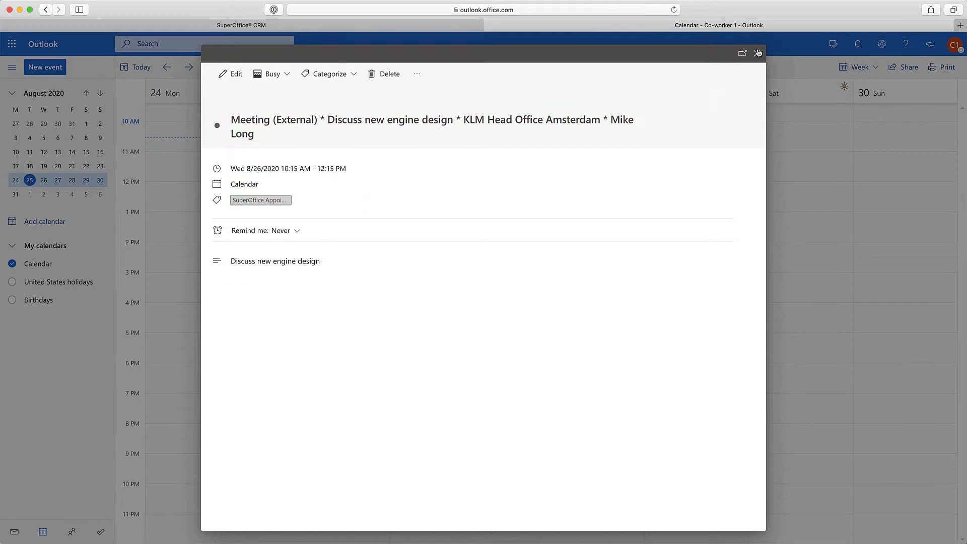
click(758, 53)
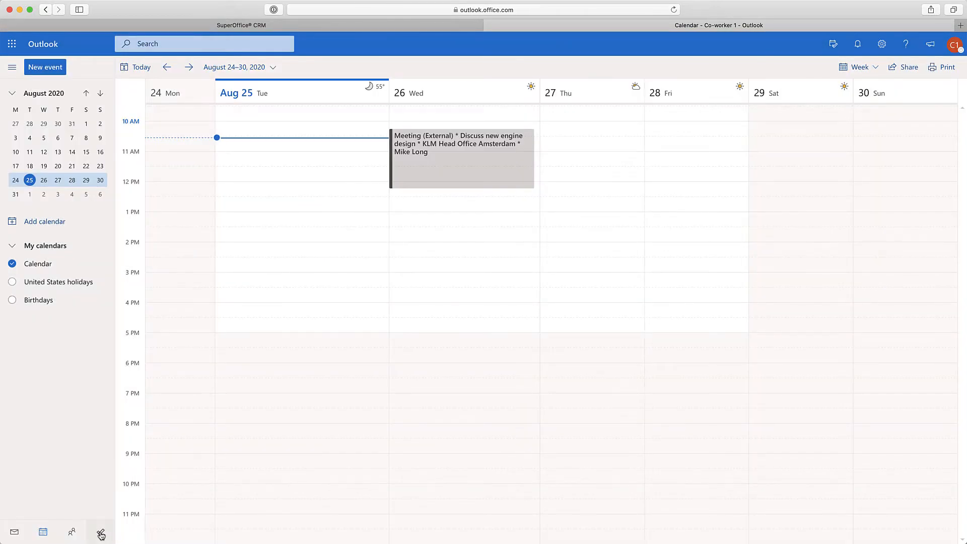
click(101, 532)
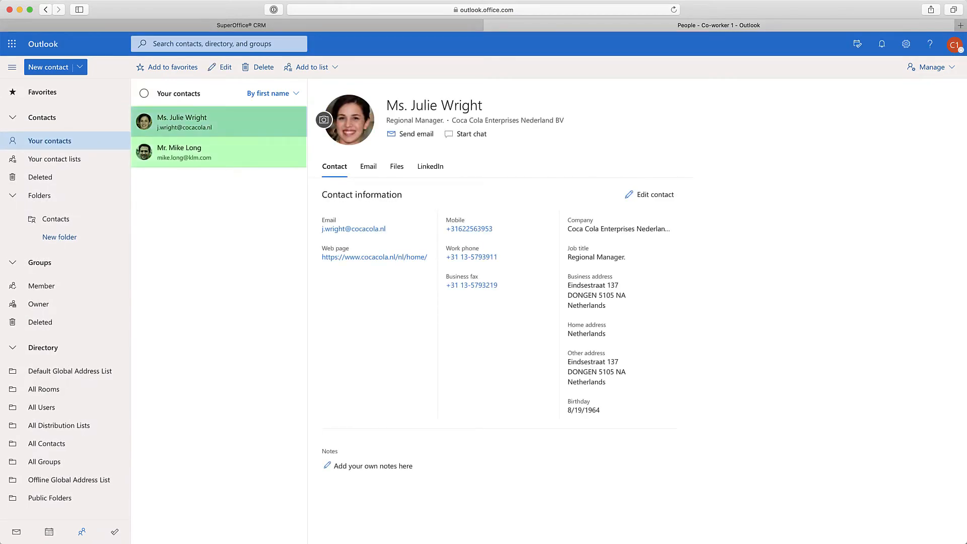
mouse_move(712, 397)
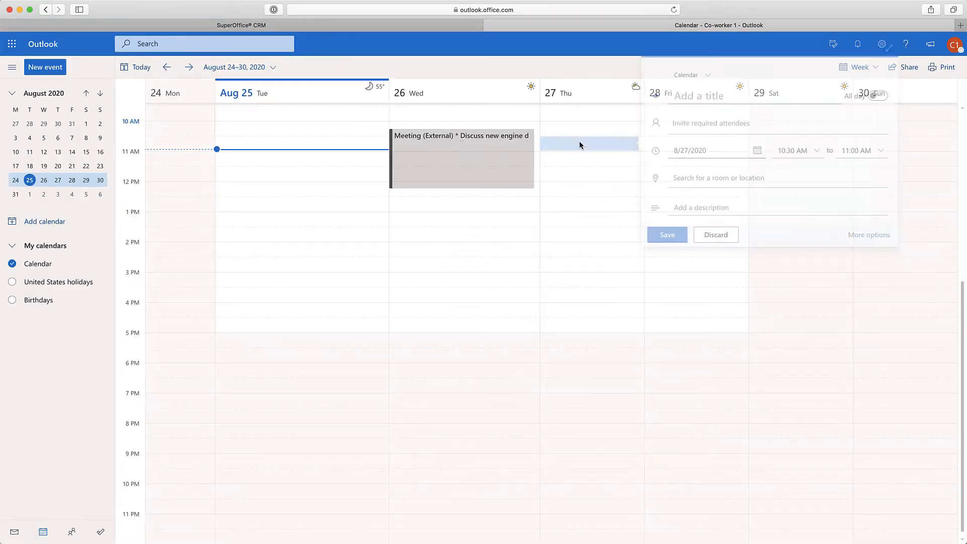
Save a Thu 27 appointment with a later end time and a task 'My Outlook Task' due tomorrow.
click(867, 235)
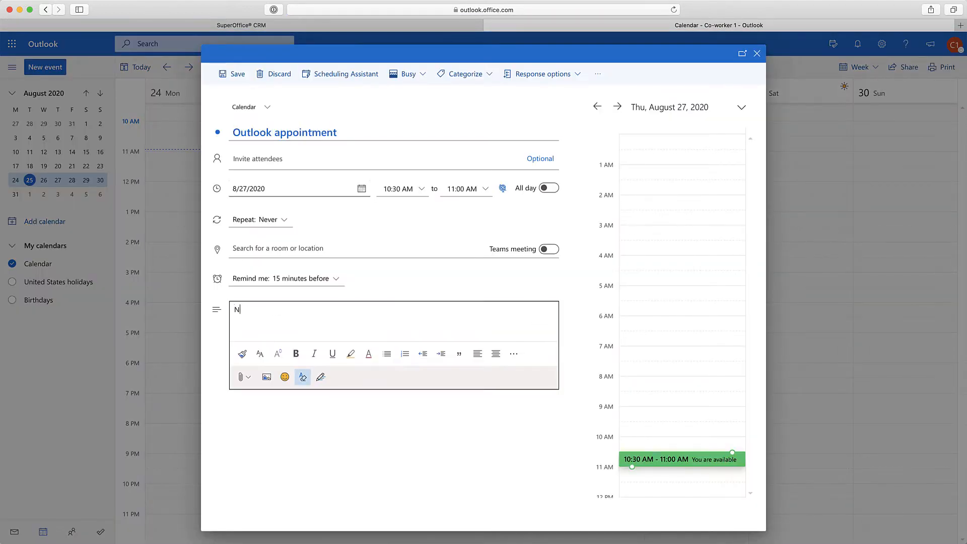
click(462, 188)
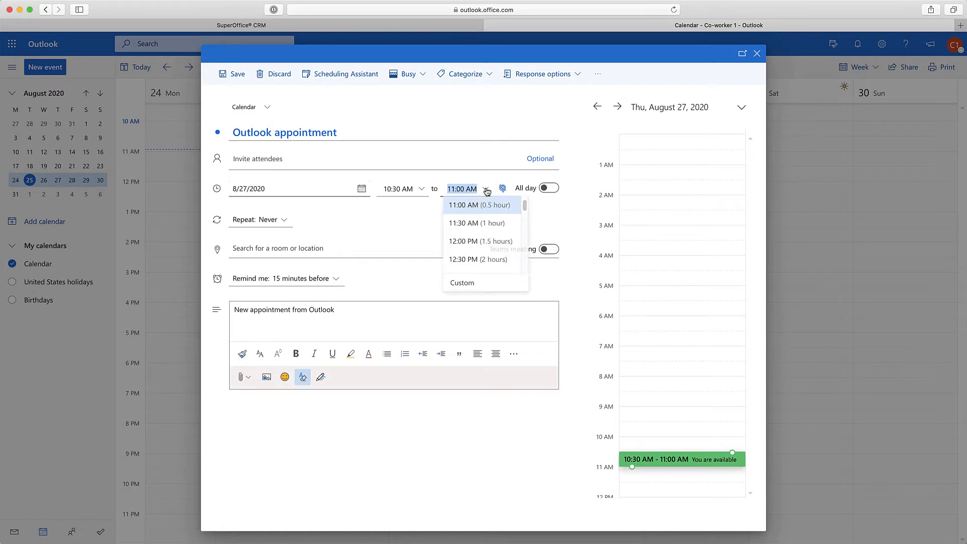
click(128, 532)
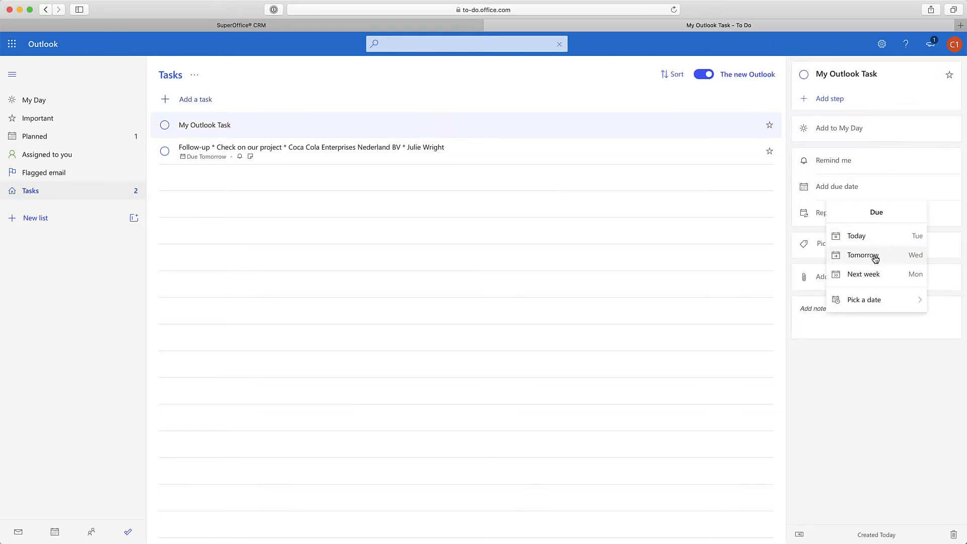
click(862, 255)
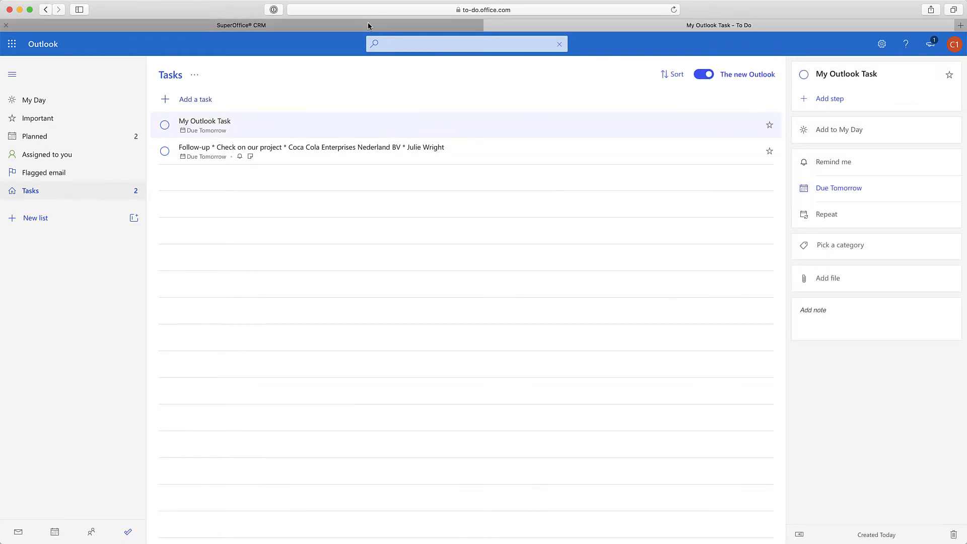
click(241, 25)
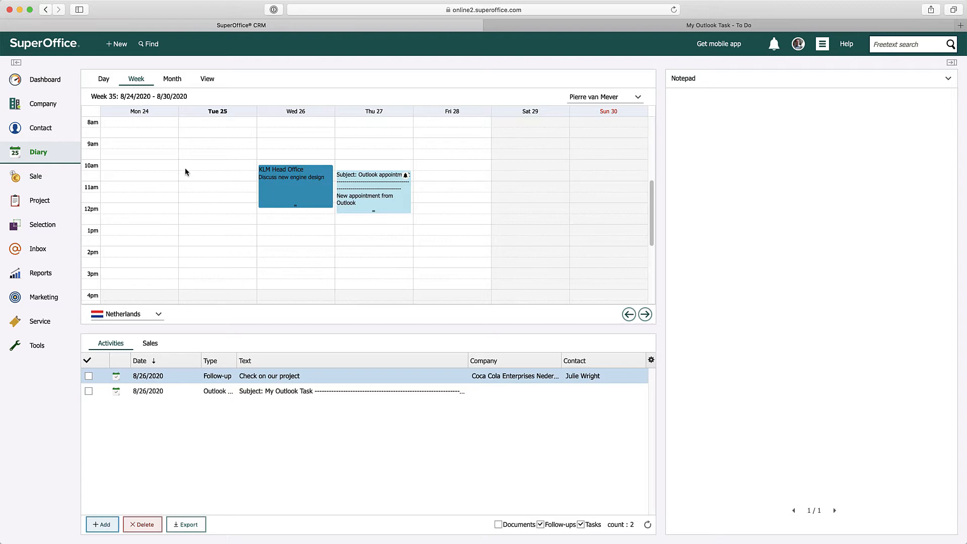
double_click(372, 189)
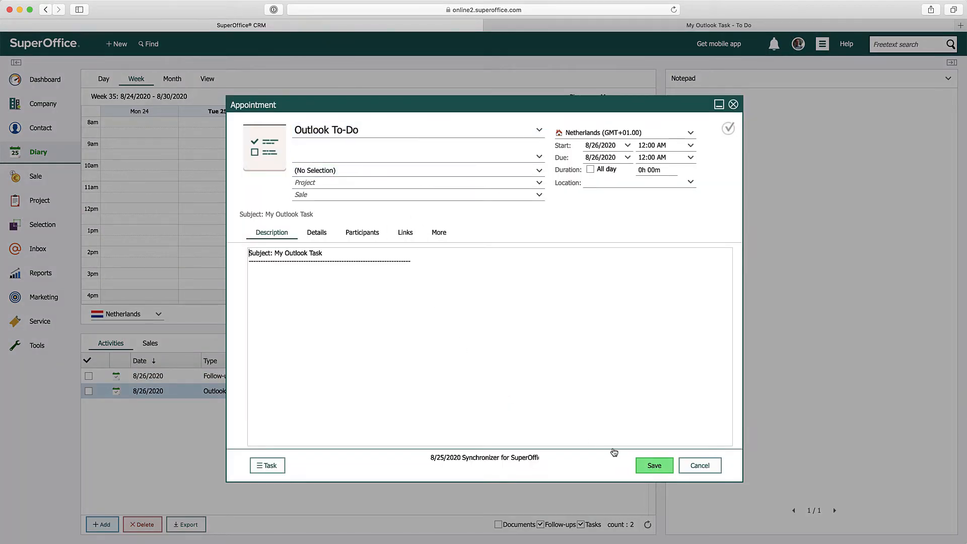
click(653, 466)
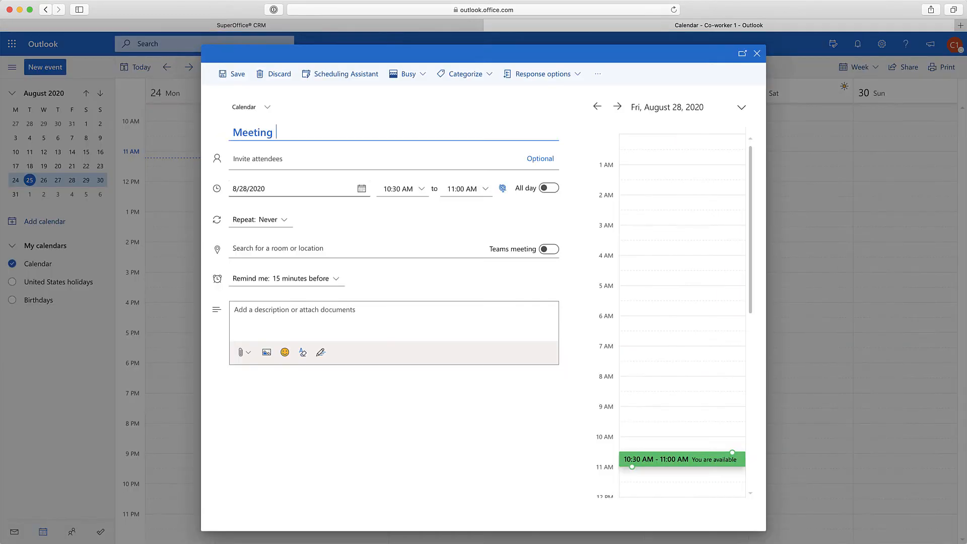
text(with Pol)
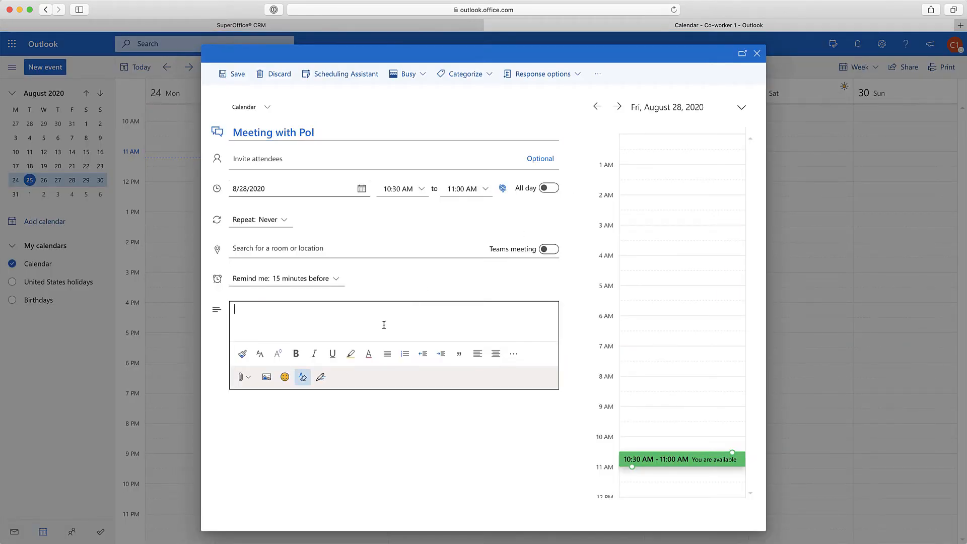
text(Discuss progress with)
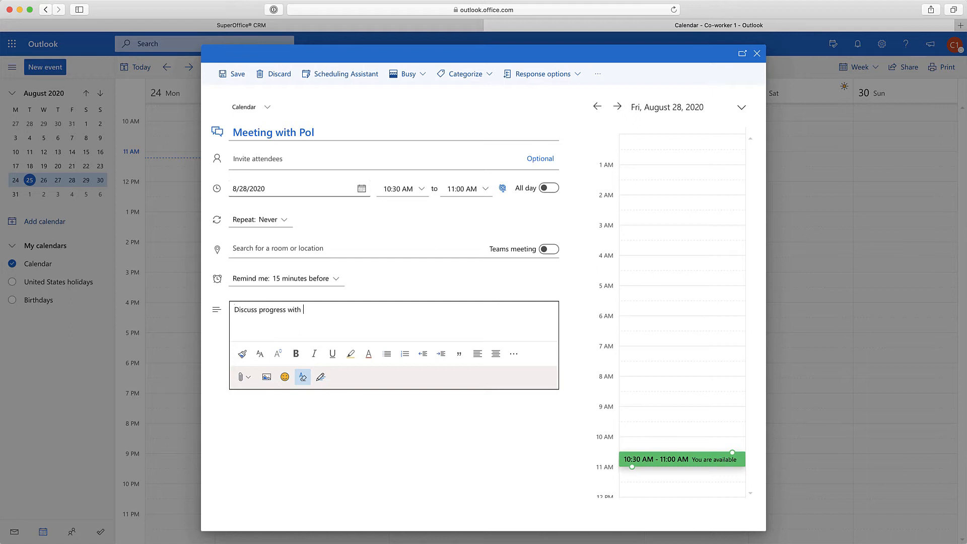
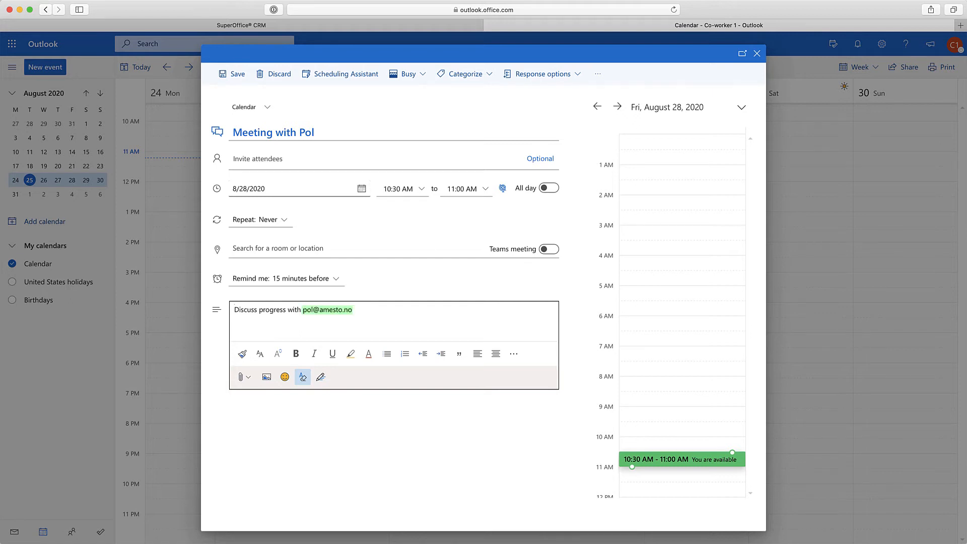
click(232, 74)
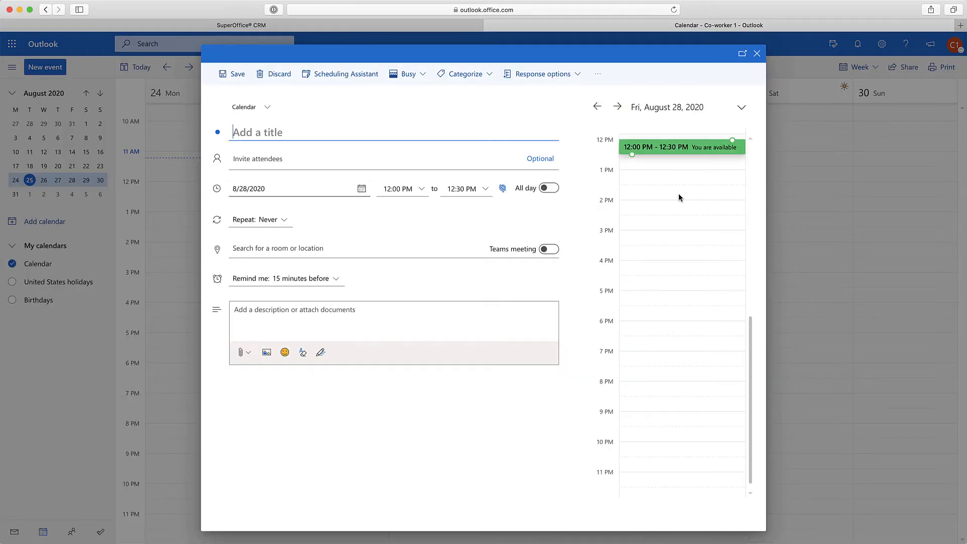
Create a noon 'Have lunch' event categorized Lunch with description 'Enjoy good food'.
click(465, 74)
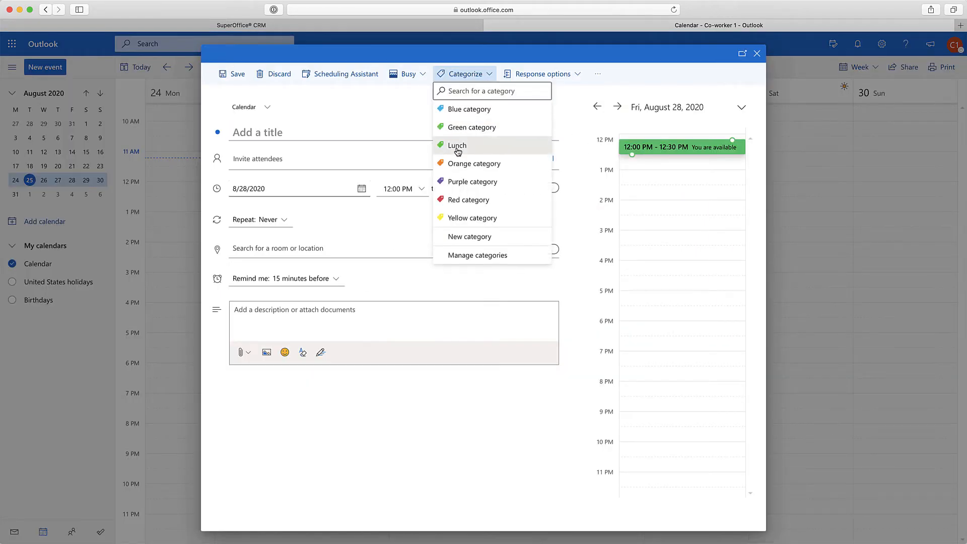
click(458, 145)
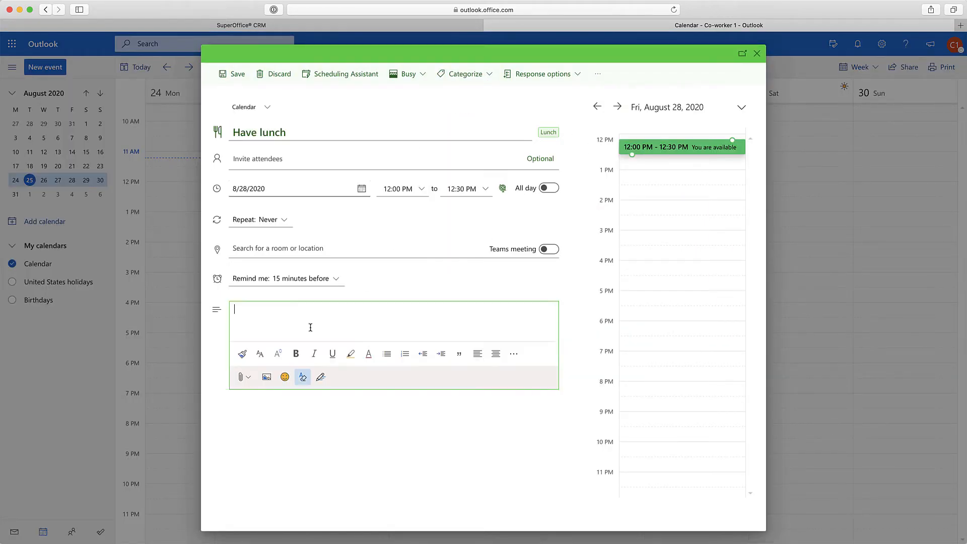
text(Enjoy good food)
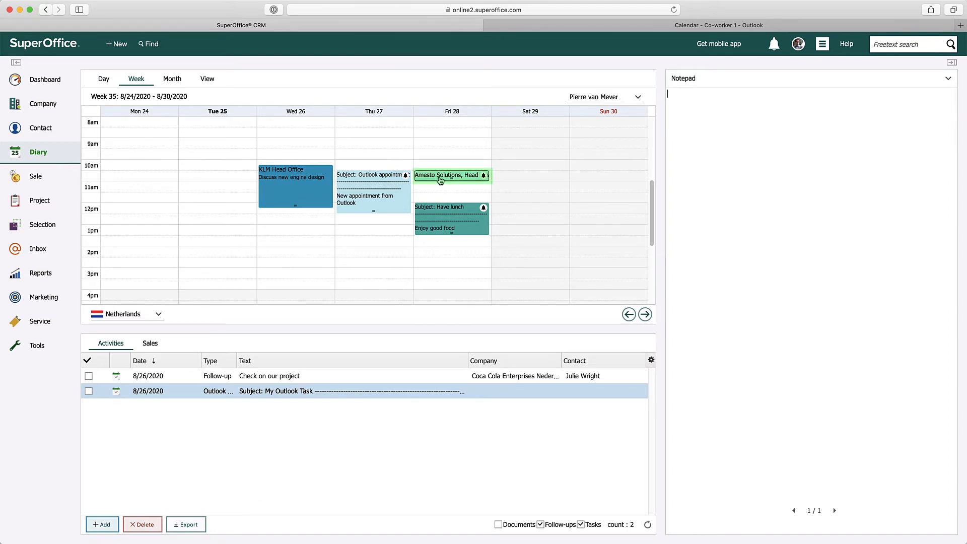
double_click(451, 175)
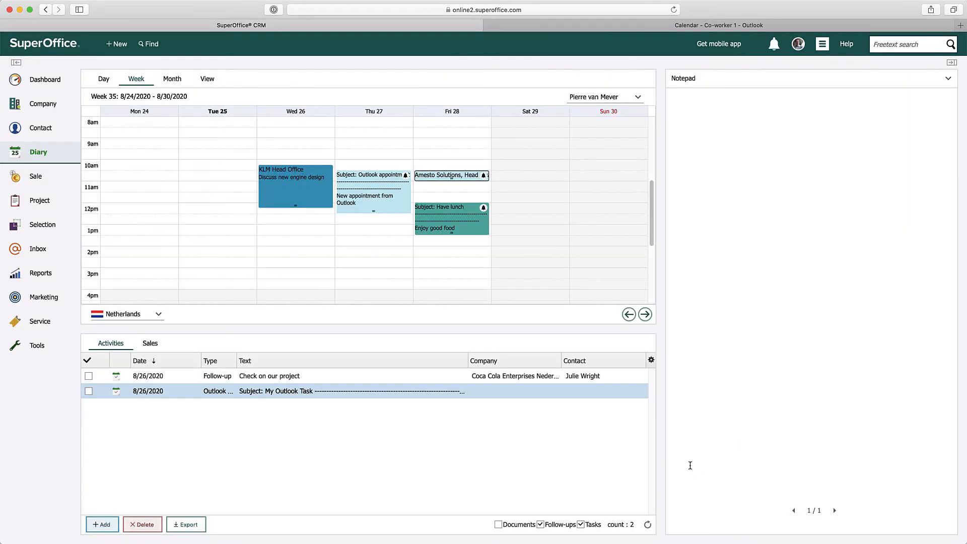
double_click(444, 218)
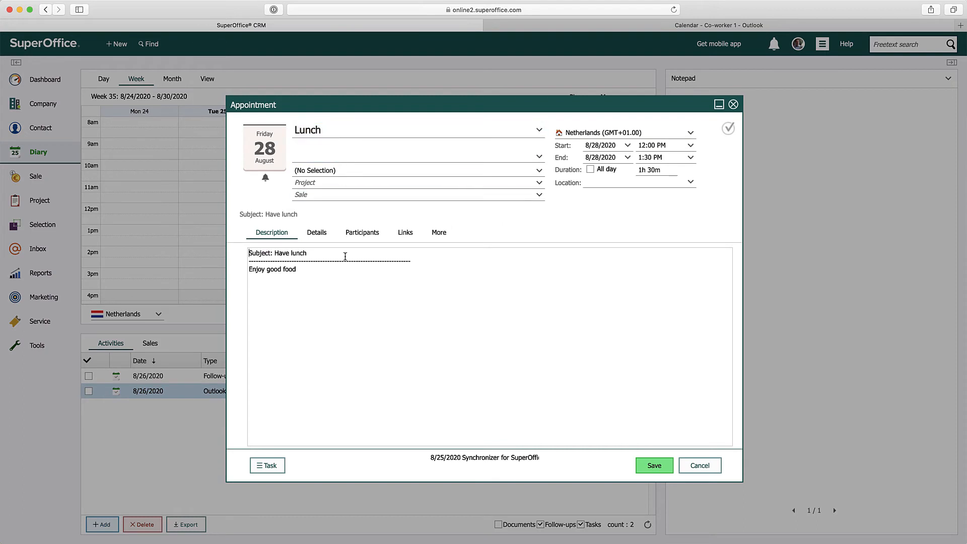
click(653, 465)
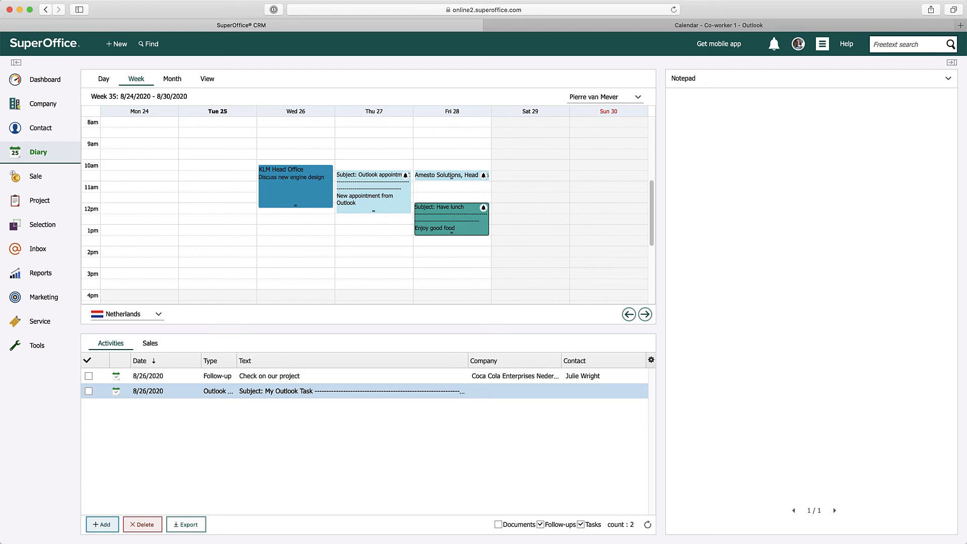
mouse_move(13, 225)
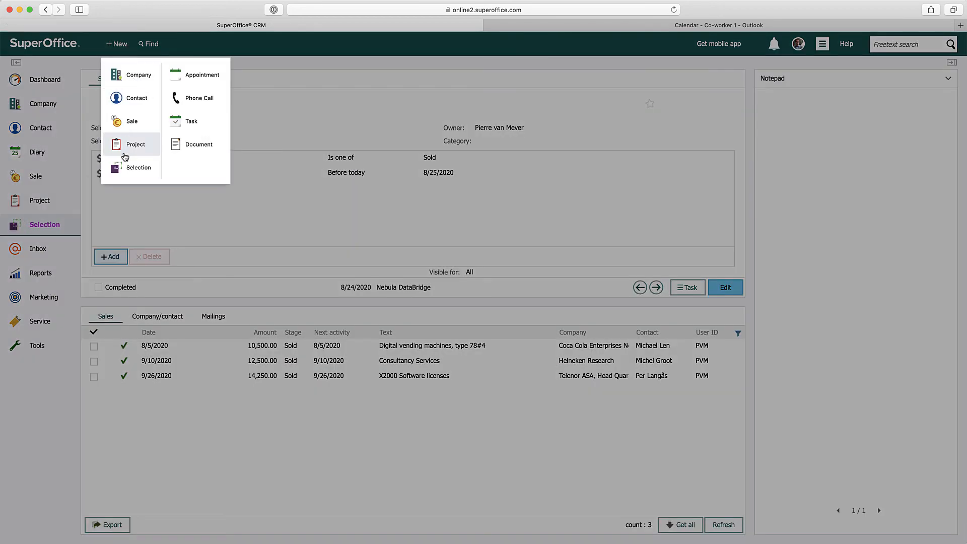
Save selection 'My important contacts' and add members where Contact interest equals Decision Maker.
click(138, 167)
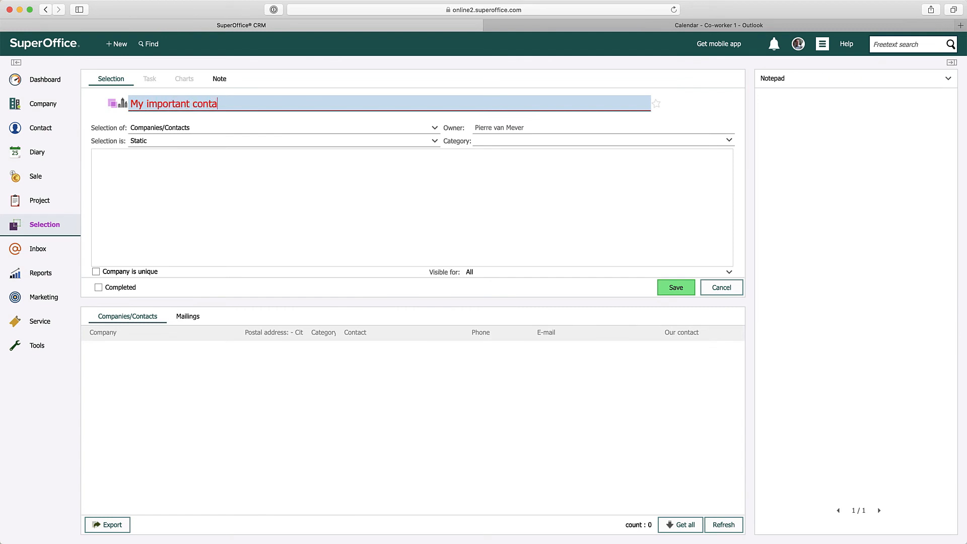
click(207, 524)
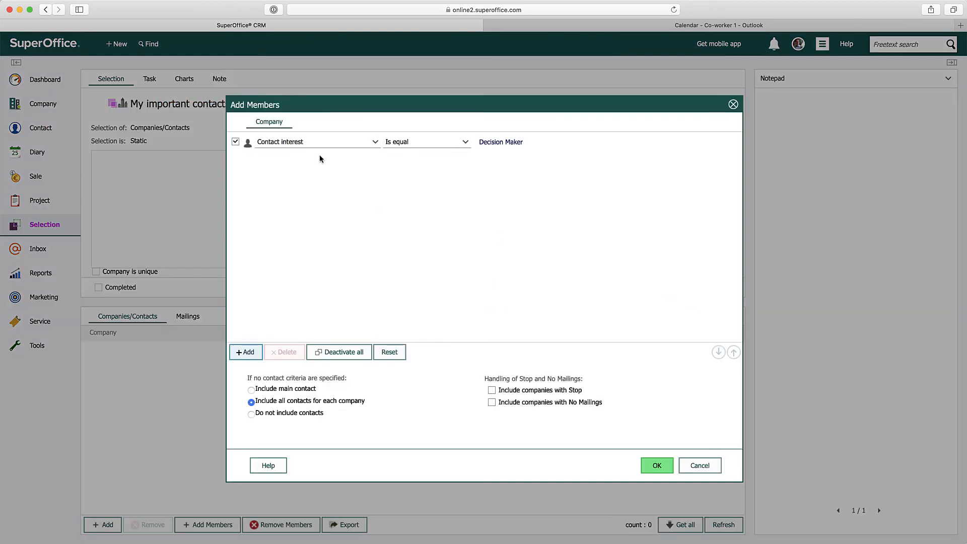
click(656, 465)
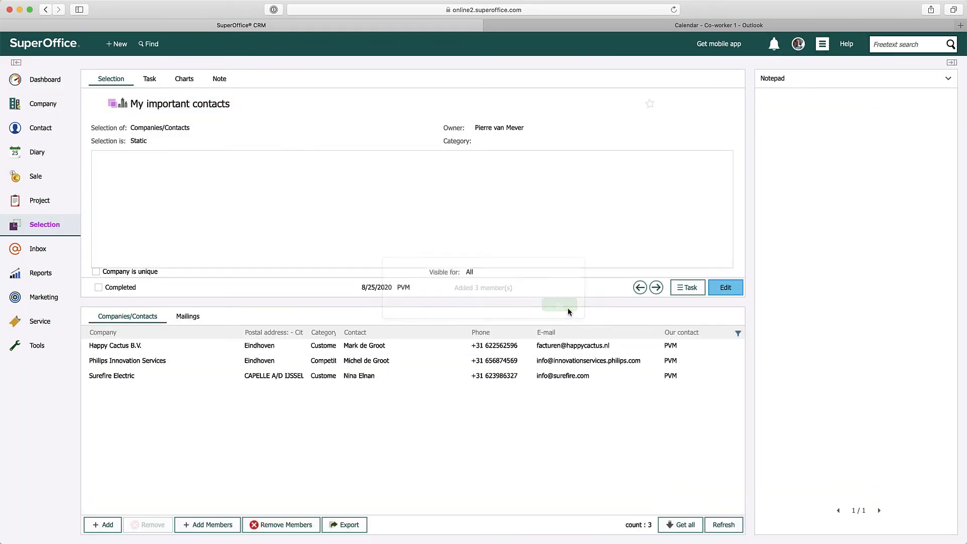
click(558, 304)
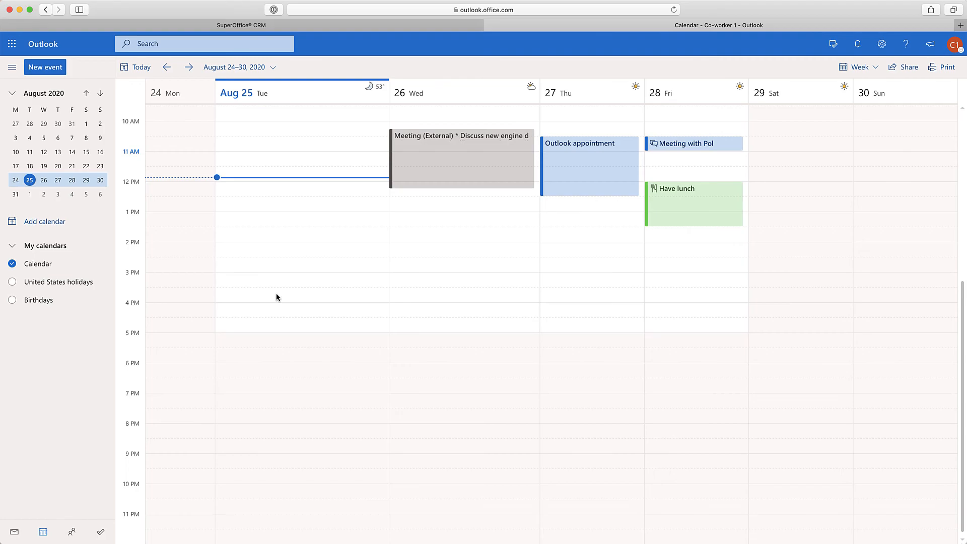
click(81, 531)
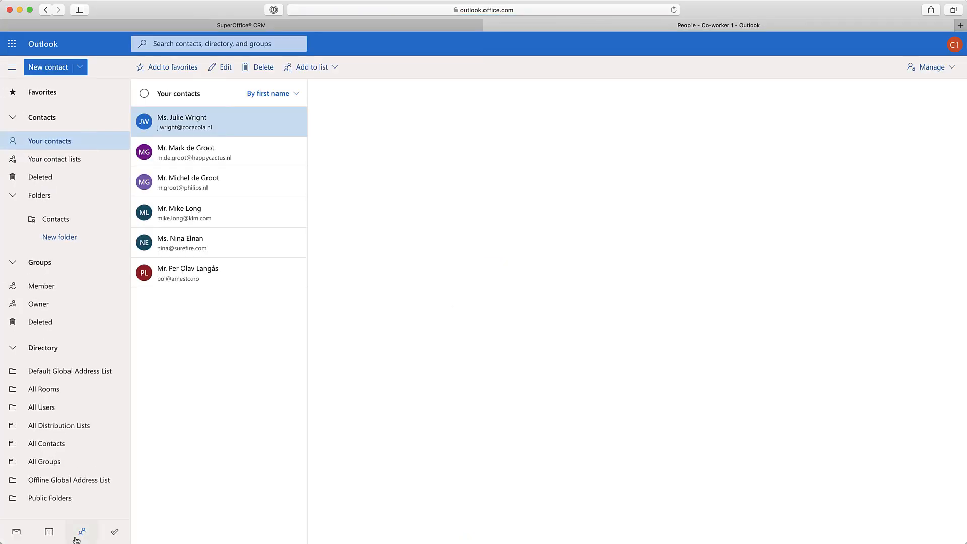